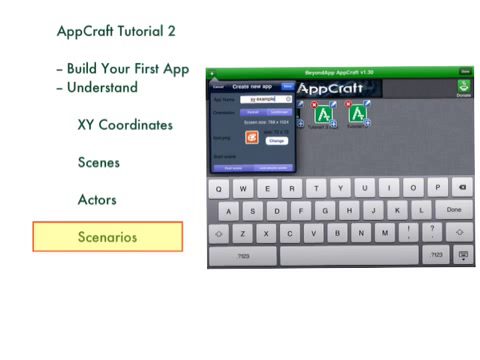
# Step: Name the new app 'xy example' and choose Portrait orientation at 768 x 1024
pyautogui.click(120, 68)
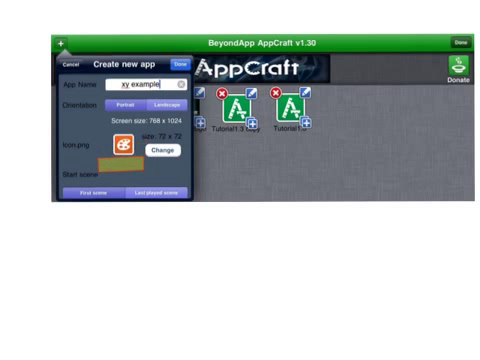
pyautogui.click(84, 192)
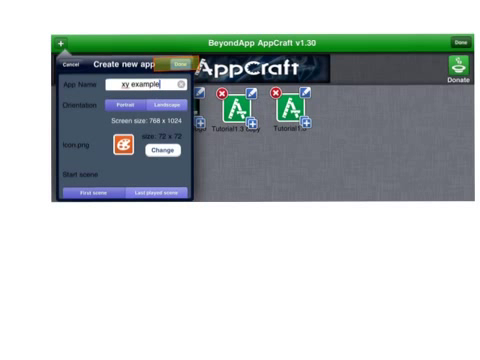
# Step: Confirm the settings with Done so the 'xy example' app is created
pyautogui.click(180, 64)
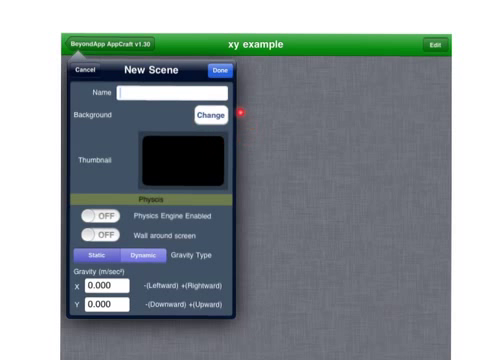
# Step: Give 'scene 1' an orange background from the Color Picker and finish creating it
pyautogui.click(208, 118)
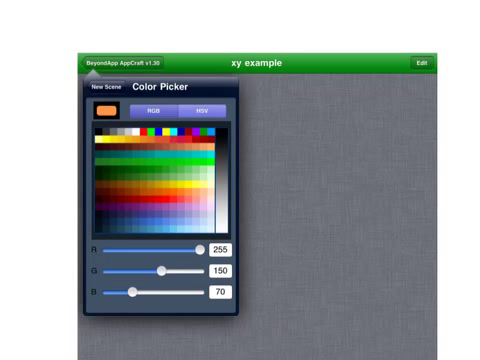
pyautogui.click(200, 204)
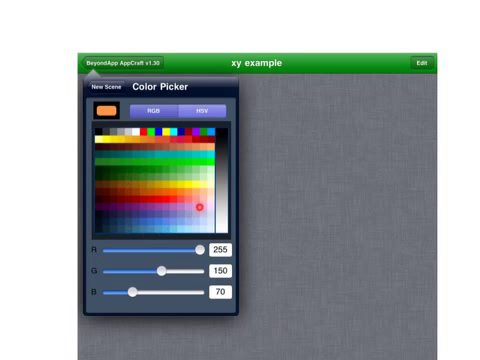
pyautogui.click(116, 148)
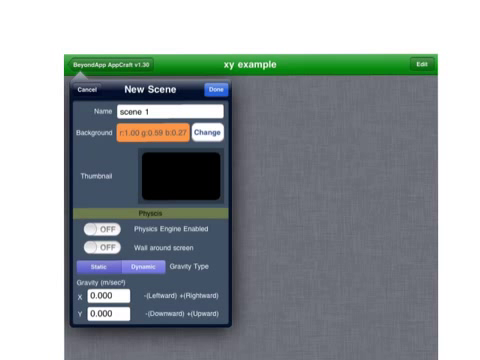
pyautogui.click(220, 90)
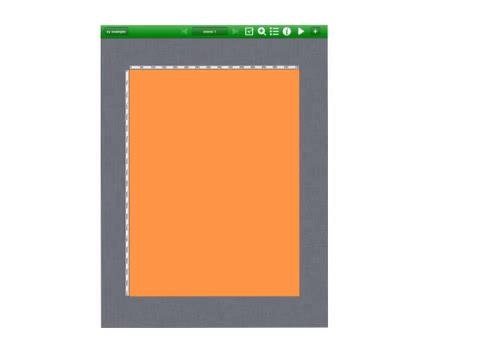